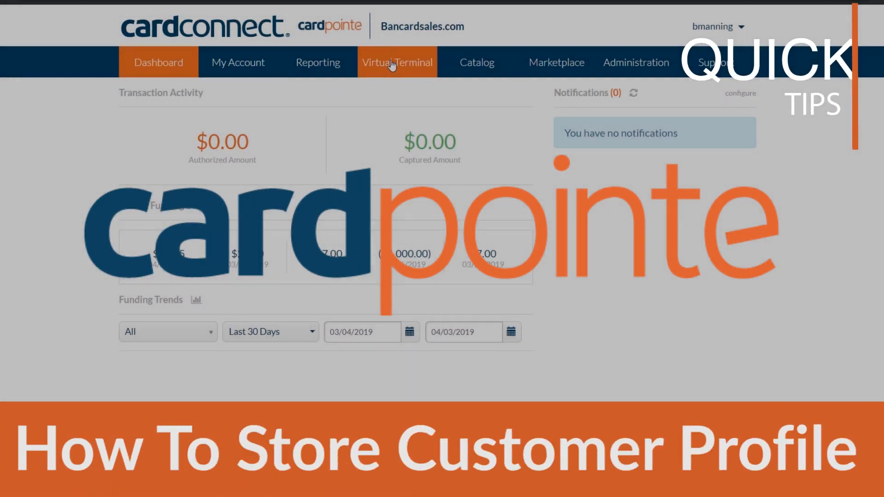
# Go to the Virtual Terminal to start a new sale
pyautogui.click(397, 62)
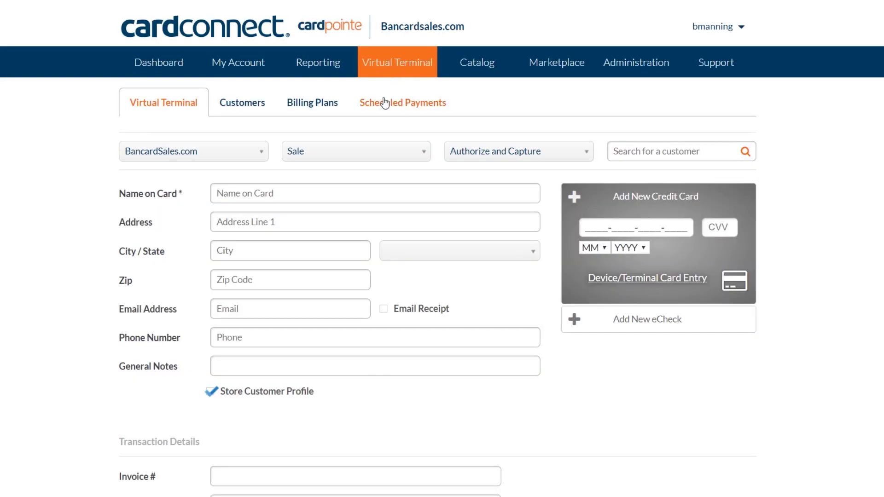
pyautogui.moveTo(234, 397)
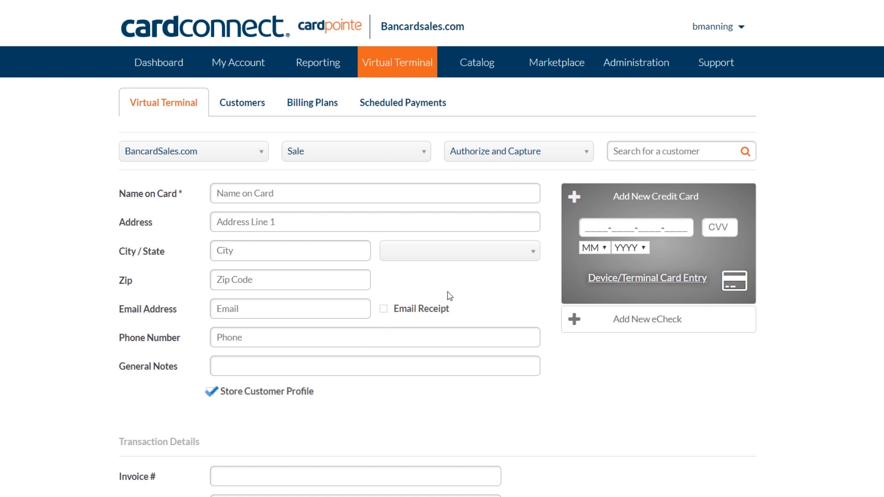
pyautogui.click(635, 228)
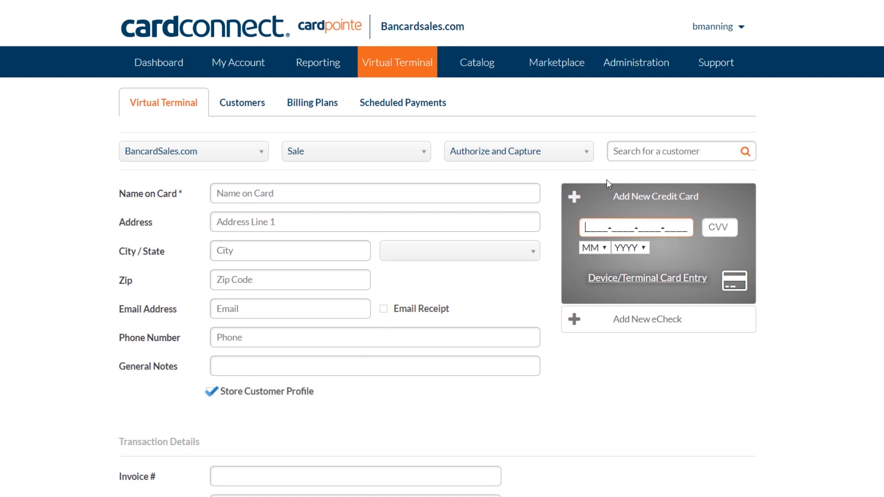
pyautogui.write('j')
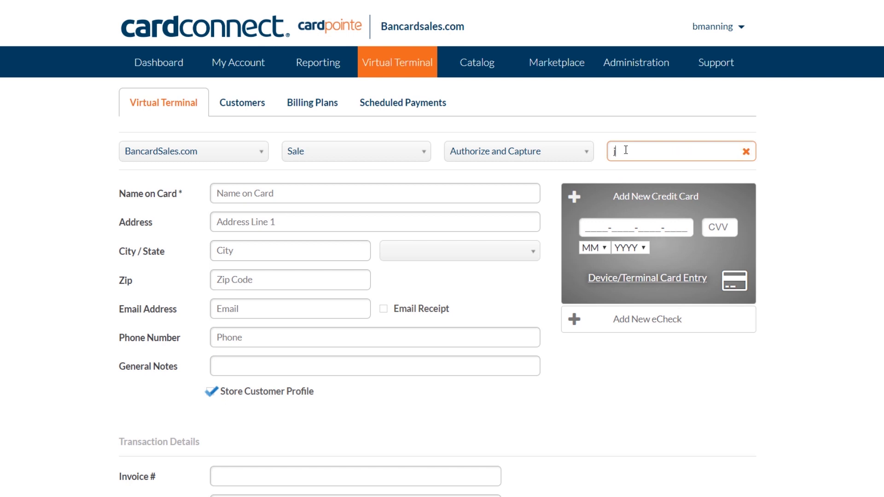
pyautogui.write('jordan')
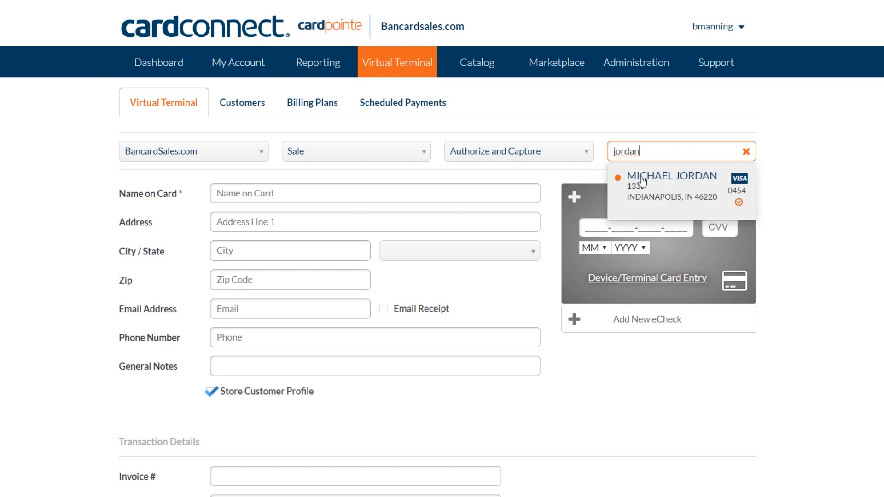
pyautogui.click(671, 186)
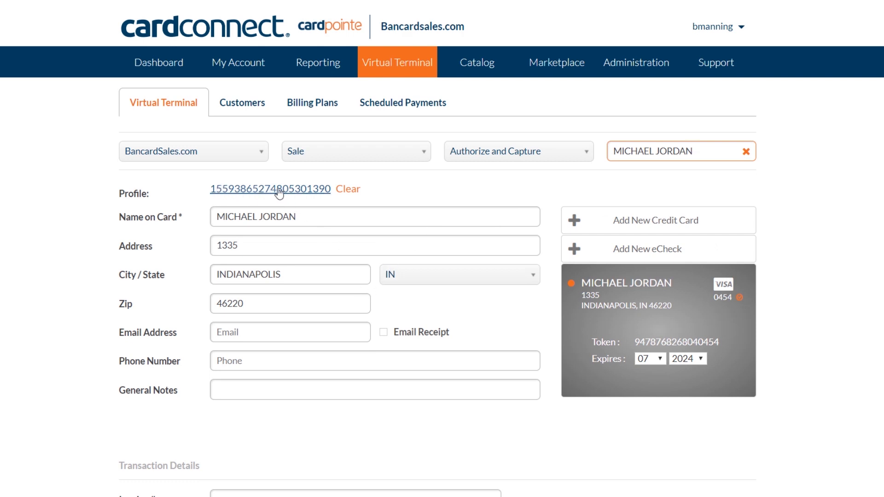
pyautogui.click(271, 188)
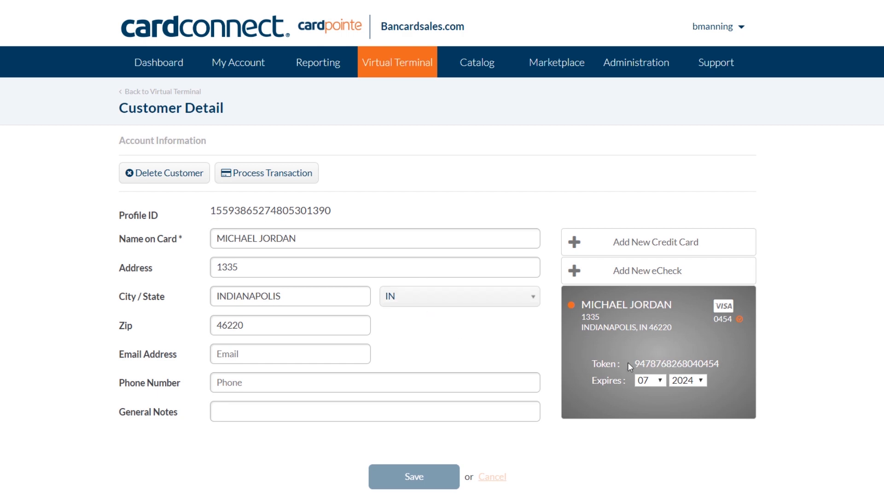
pyautogui.moveTo(402, 69)
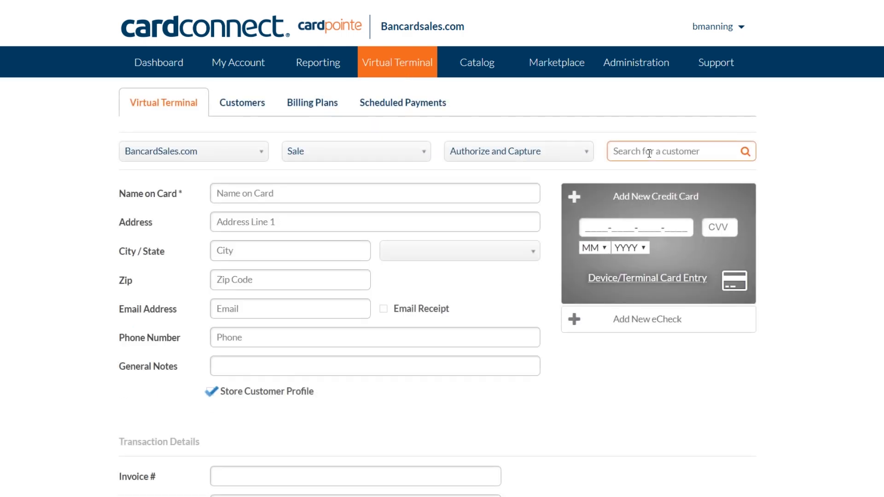
pyautogui.write('larry bird')
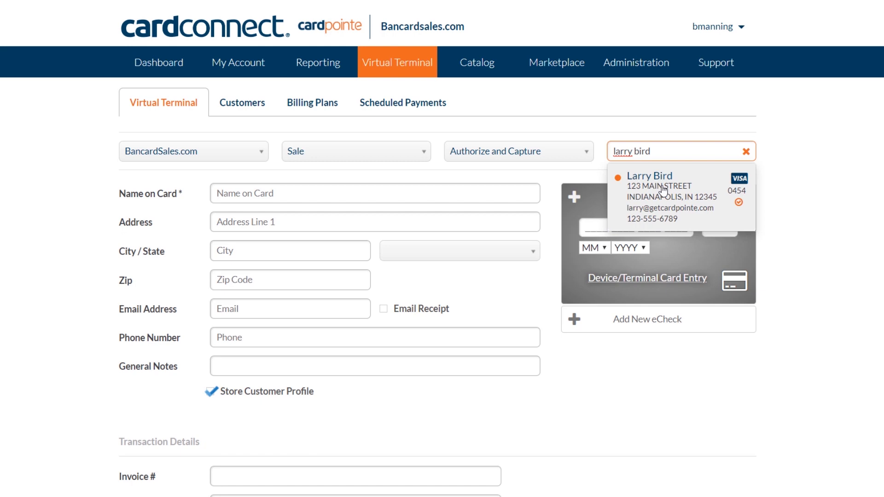
pyautogui.click(649, 198)
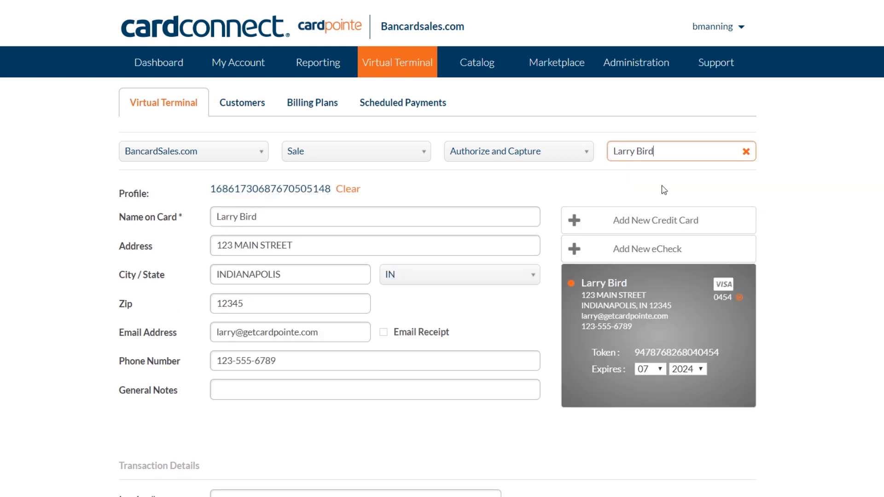
pyautogui.click(318, 62)
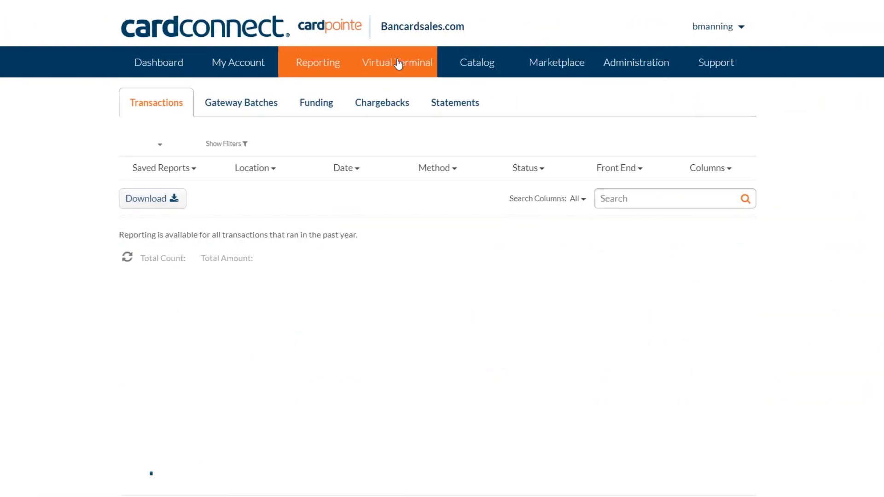
pyautogui.click(397, 62)
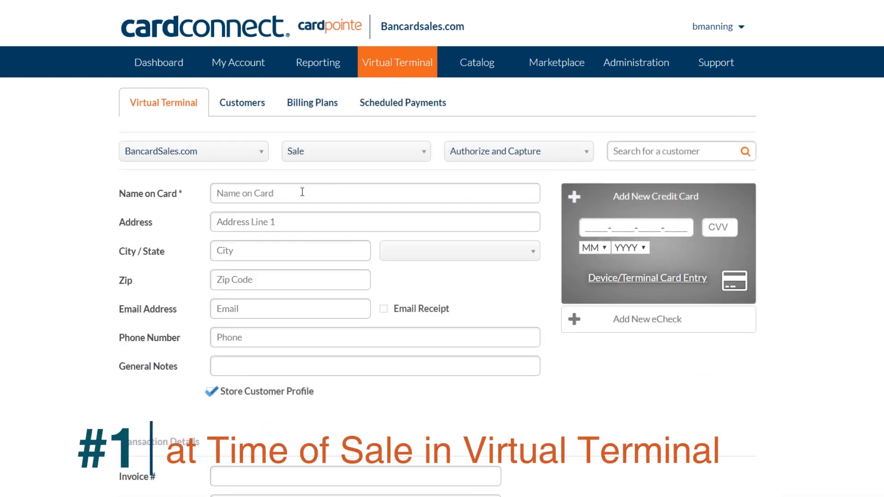
# Enter cardholder Bob Smith at 123Main Street and uncheck Store Customer Profile for this sale
pyautogui.click(375, 193)
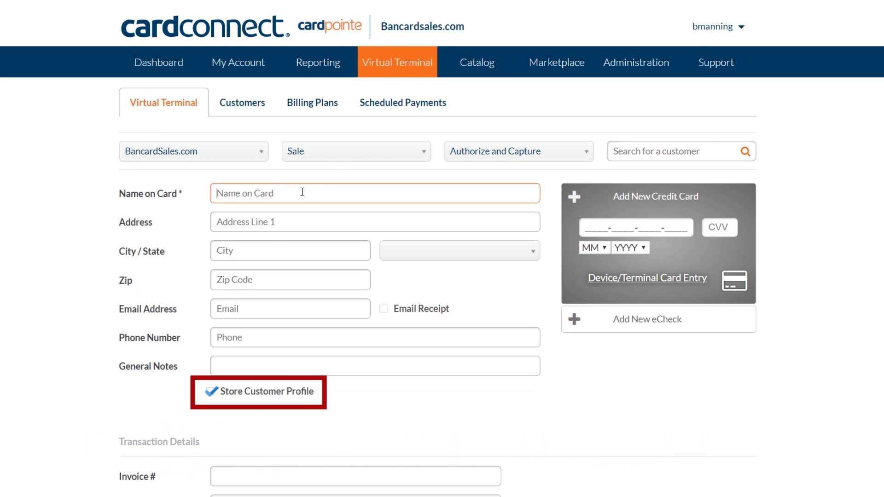
pyautogui.write('Bob Smith')
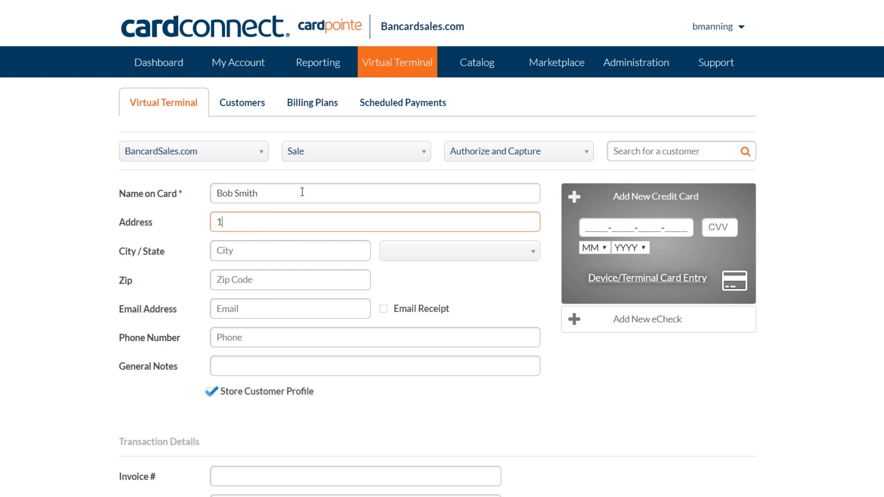
pyautogui.write('23Main Street')
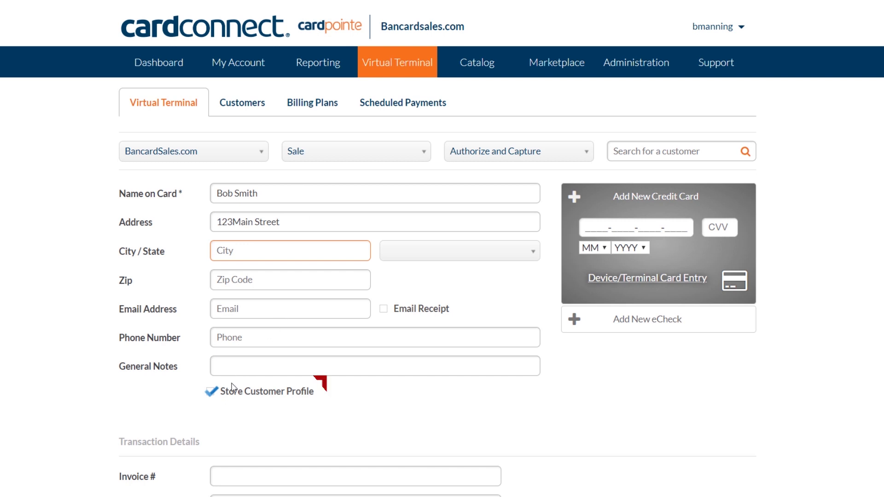
pyautogui.click(212, 392)
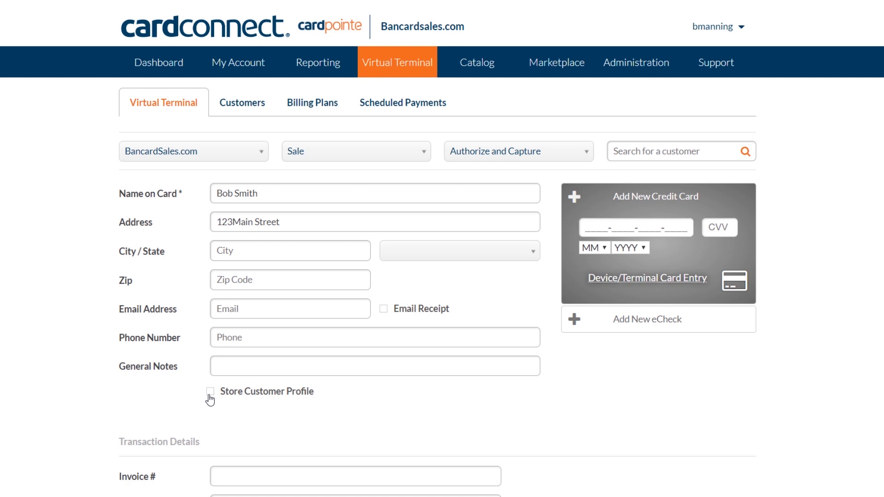
pyautogui.moveTo(332, 273)
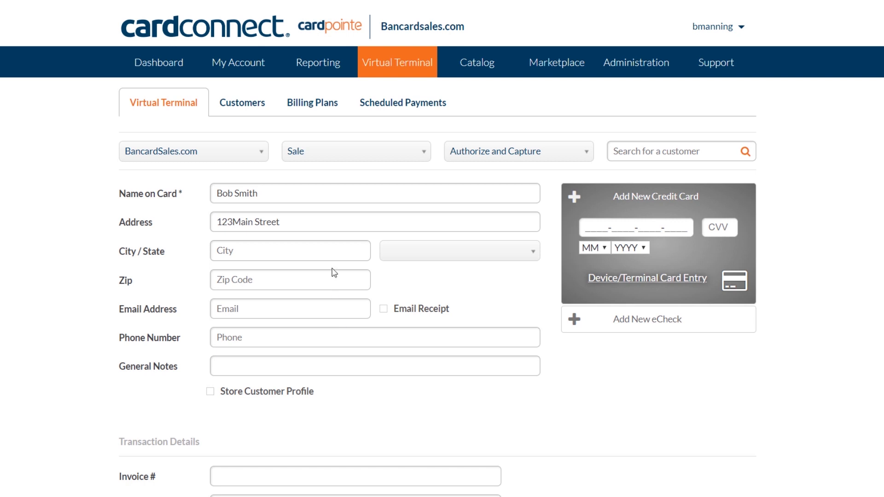
pyautogui.moveTo(636, 62)
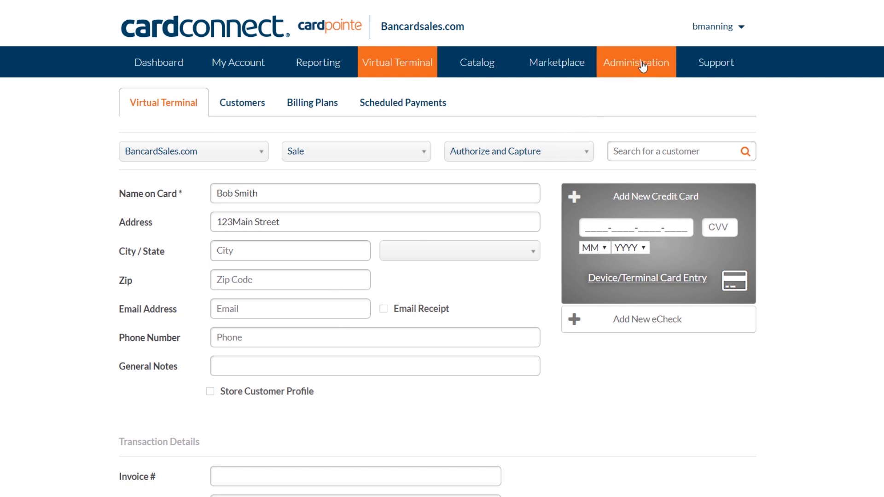
# Confirm 'Store Profiles by Default' stays on in Administration's Virtual Terminal settings, then return to the sale form
pyautogui.click(636, 62)
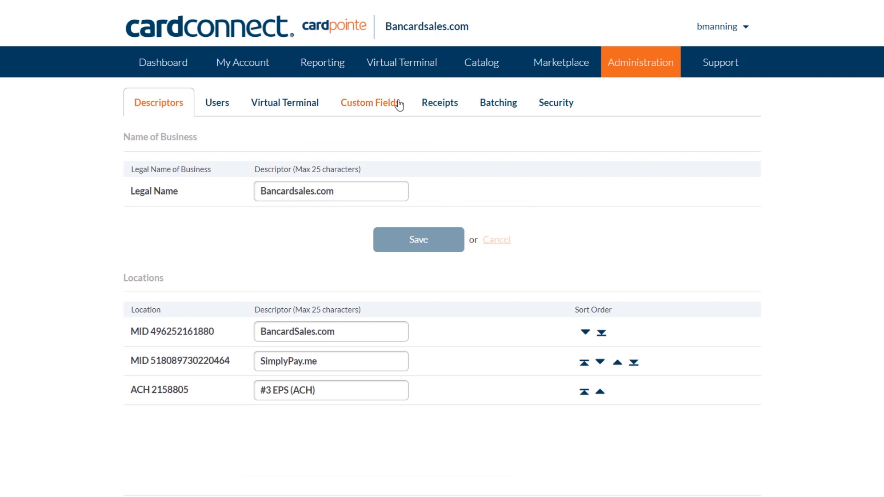
pyautogui.click(284, 103)
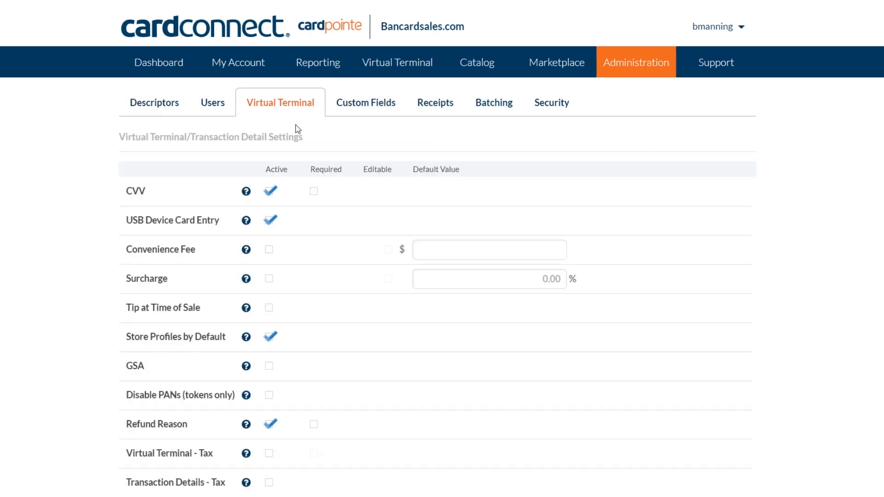
pyautogui.click(269, 336)
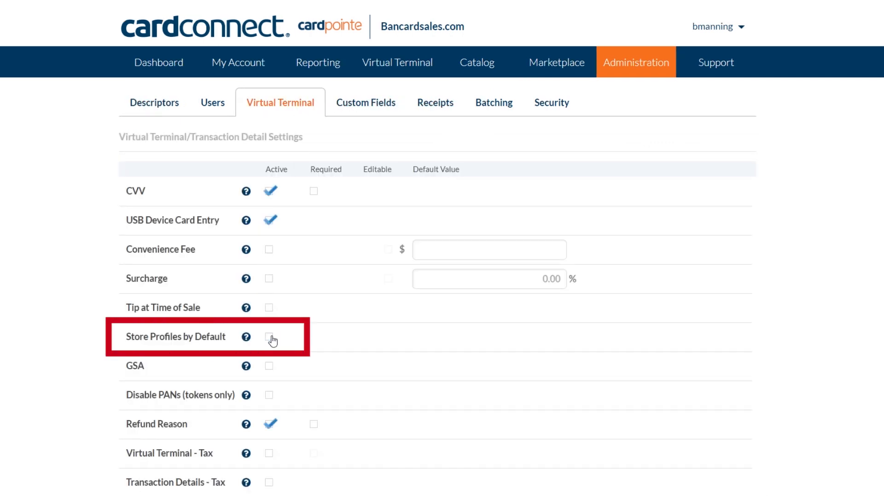
pyautogui.click(270, 337)
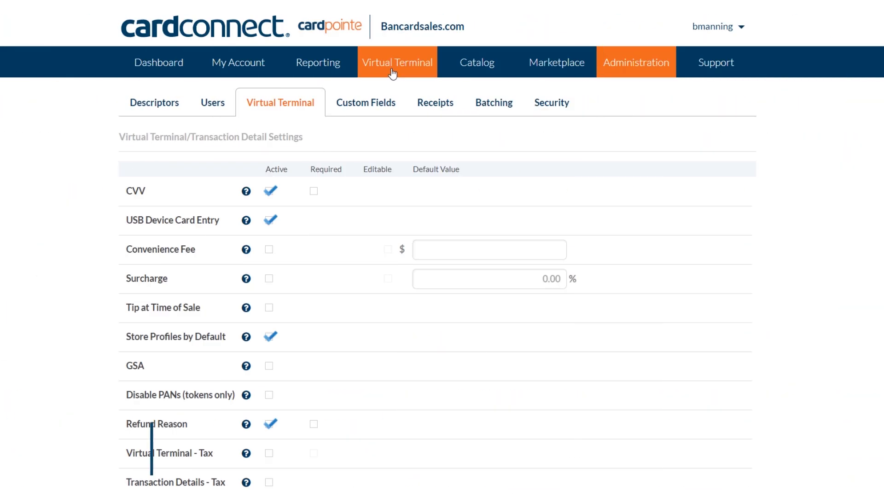
pyautogui.click(397, 62)
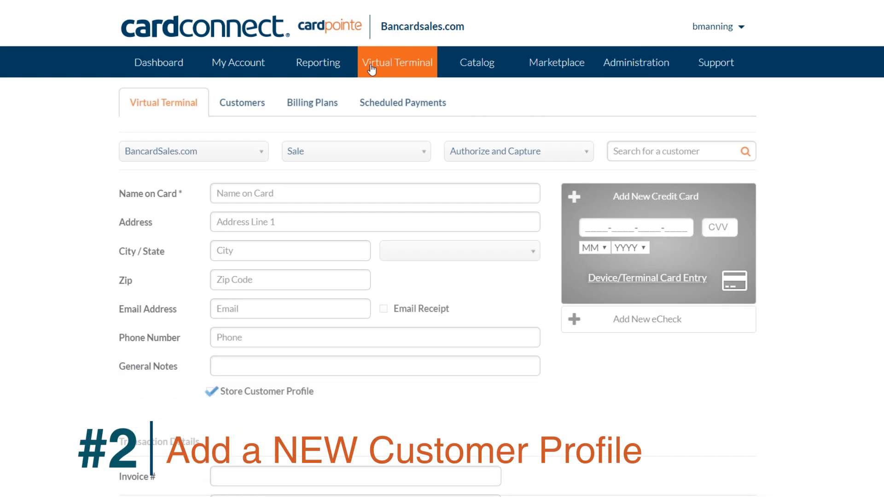
# From the Customers list under Virtual Terminal, start a new customer profile with '+ Add New Customer'
pyautogui.click(241, 103)
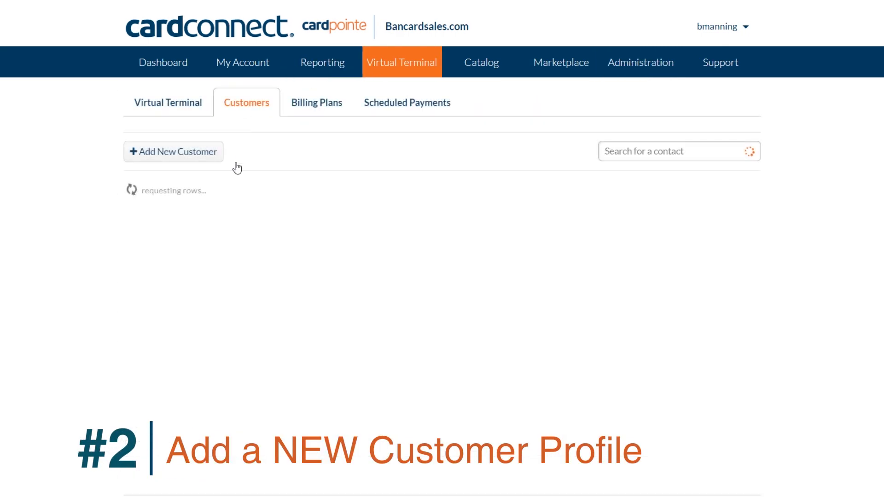
pyautogui.click(173, 152)
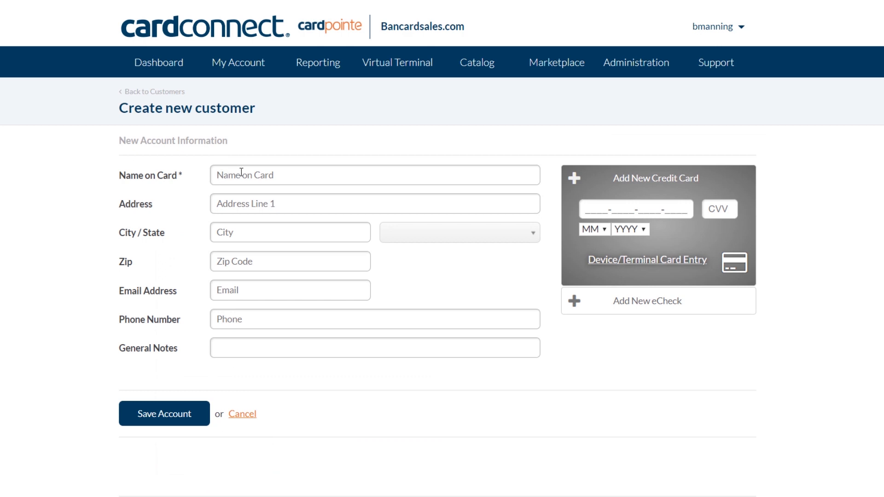
pyautogui.click(397, 63)
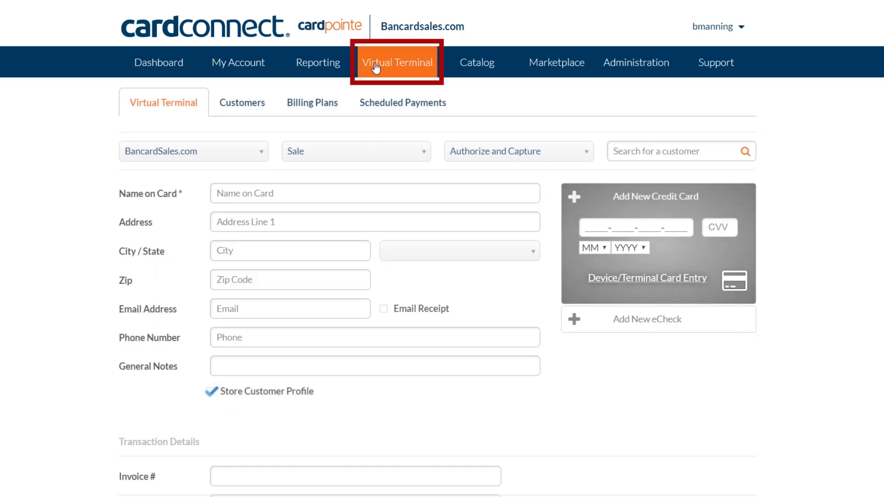
pyautogui.click(245, 102)
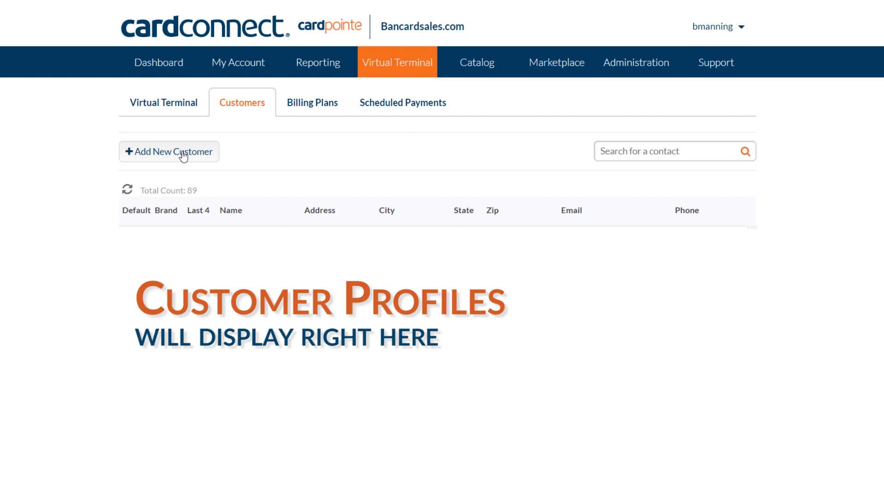
pyautogui.moveTo(248, 188)
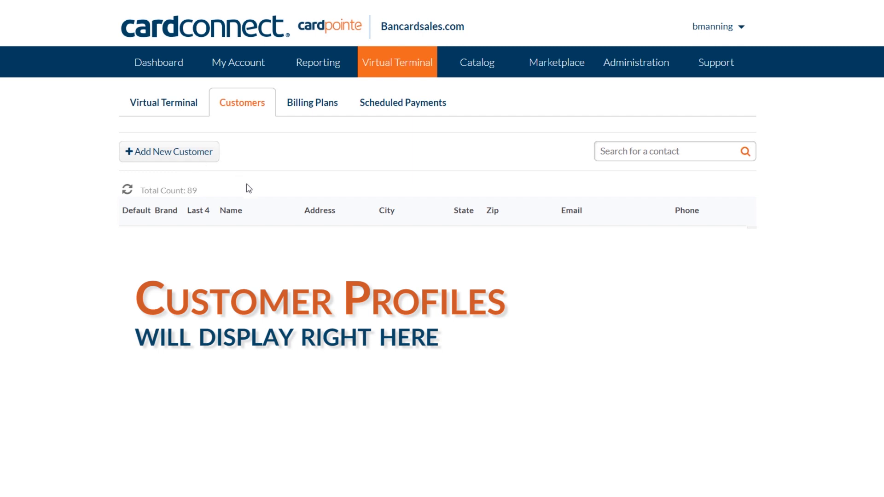
pyautogui.click(169, 151)
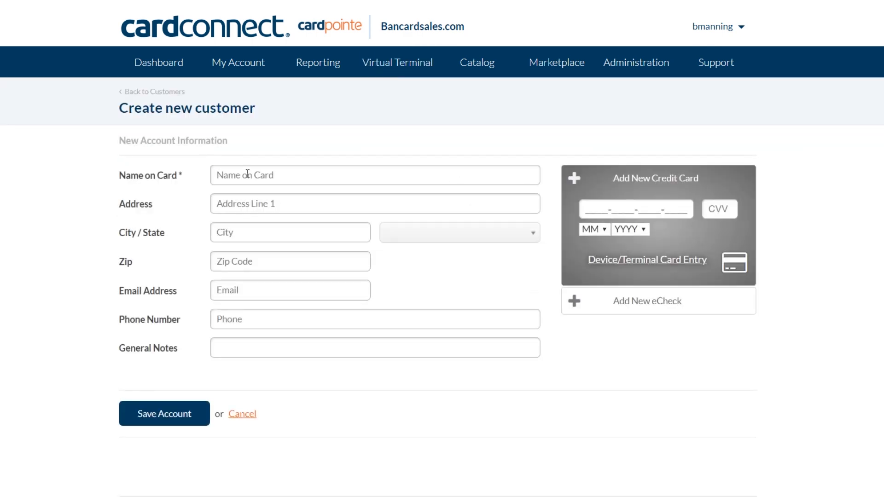
pyautogui.write('BOB')
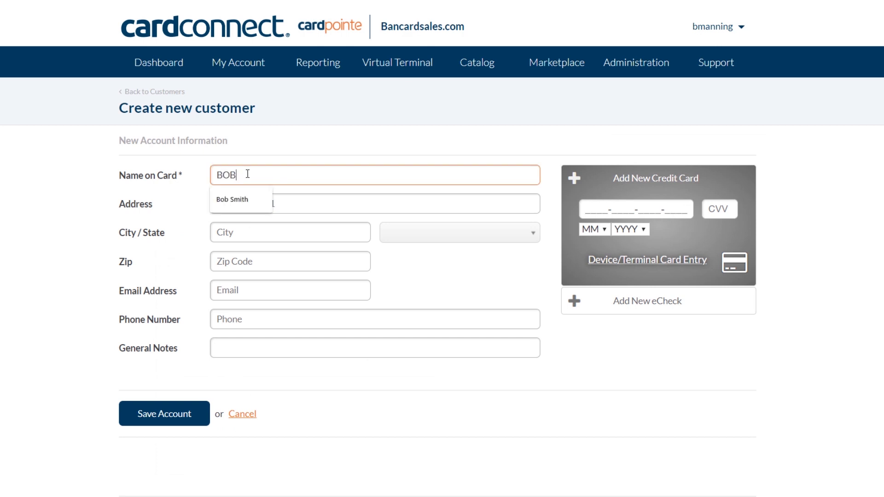
pyautogui.click(232, 200)
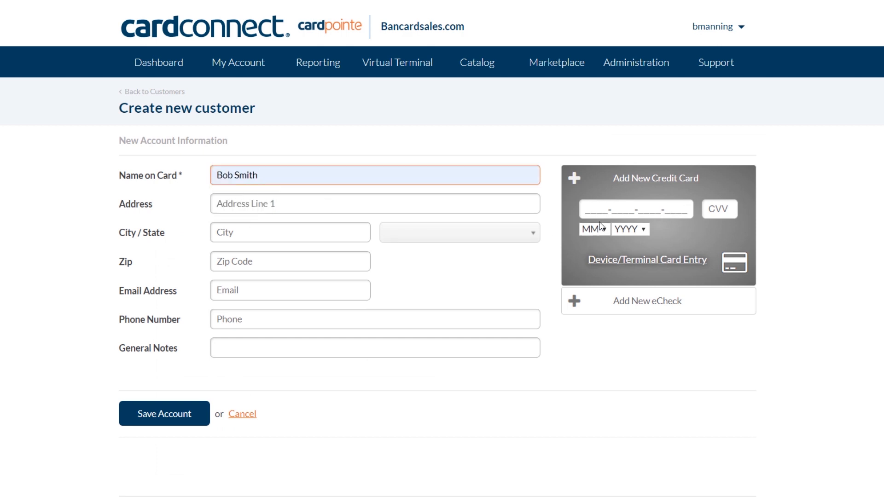
pyautogui.write('411111111-1111-111')
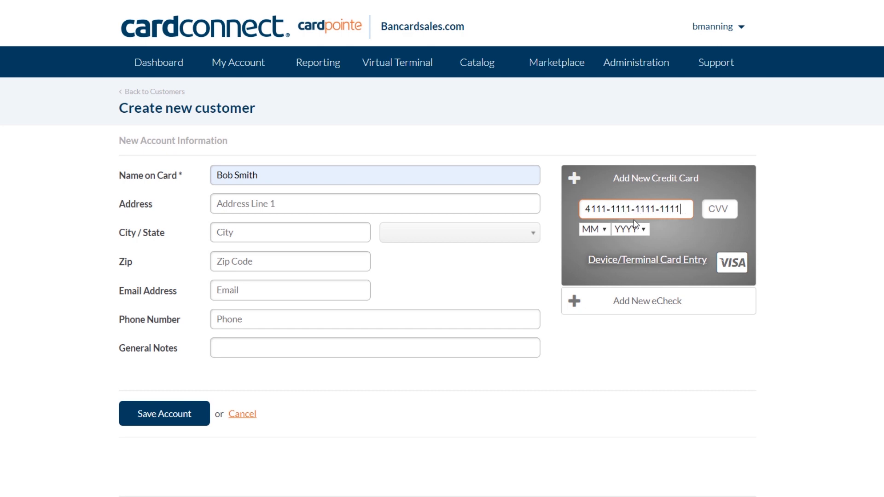
pyautogui.write('123')
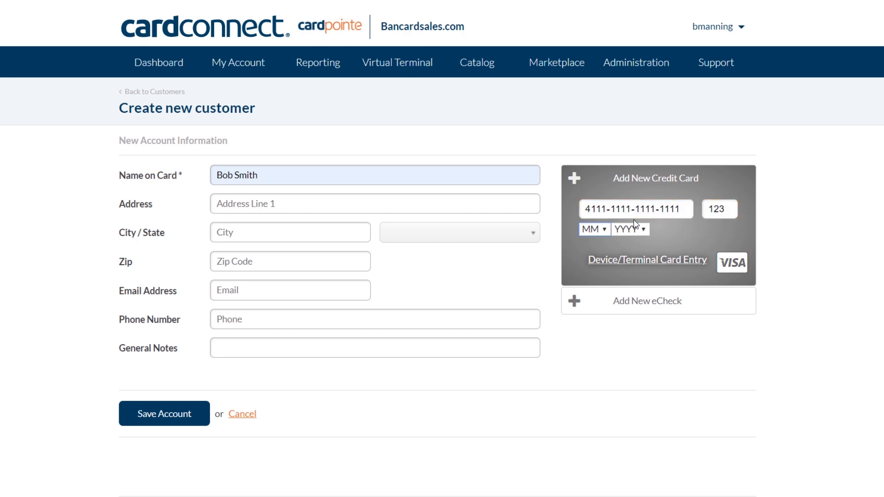
pyautogui.click(593, 229)
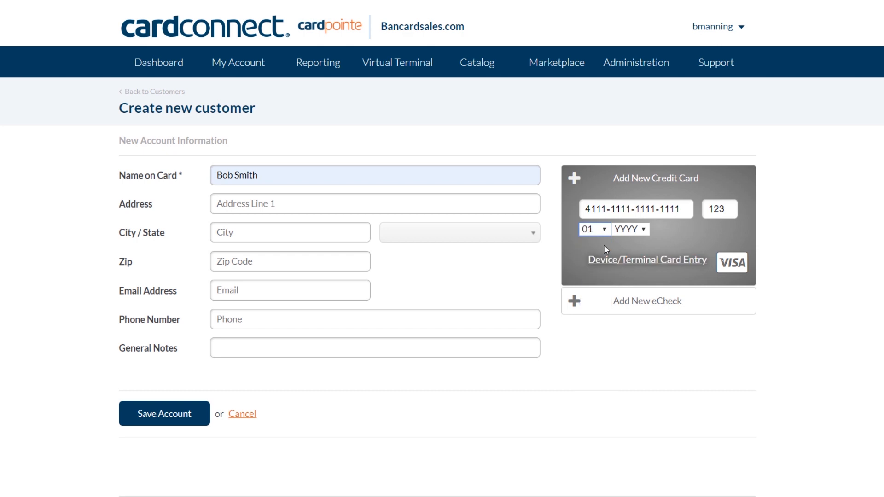
pyautogui.click(629, 229)
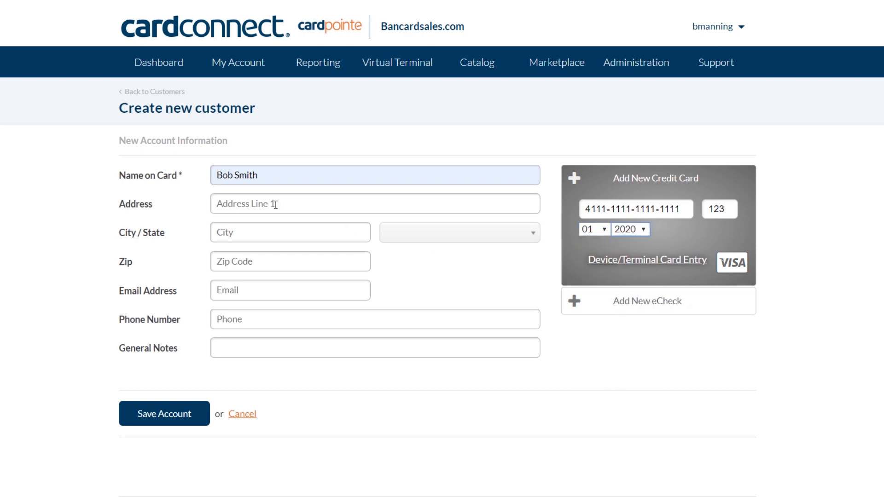
# Enter address 213 MAIN STREET in Address Line 1 and move on to Reporting
pyautogui.click(374, 203)
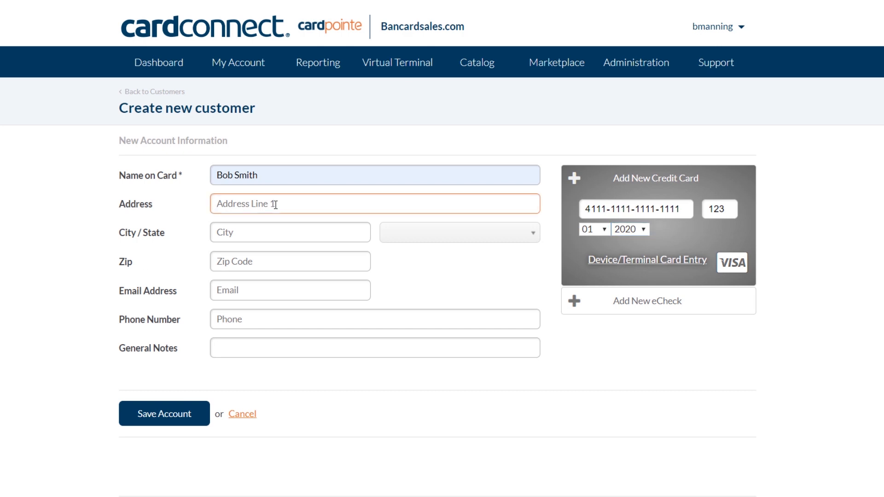
pyautogui.write('213')
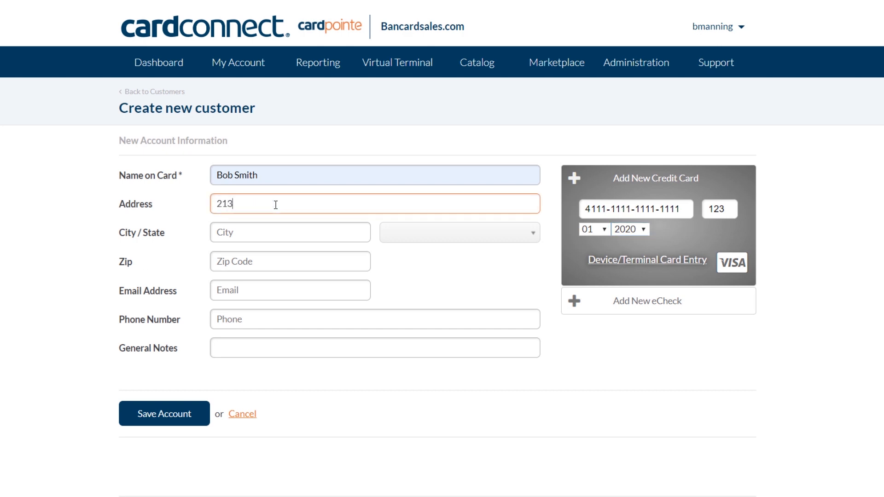
pyautogui.write('MAIN STREET')
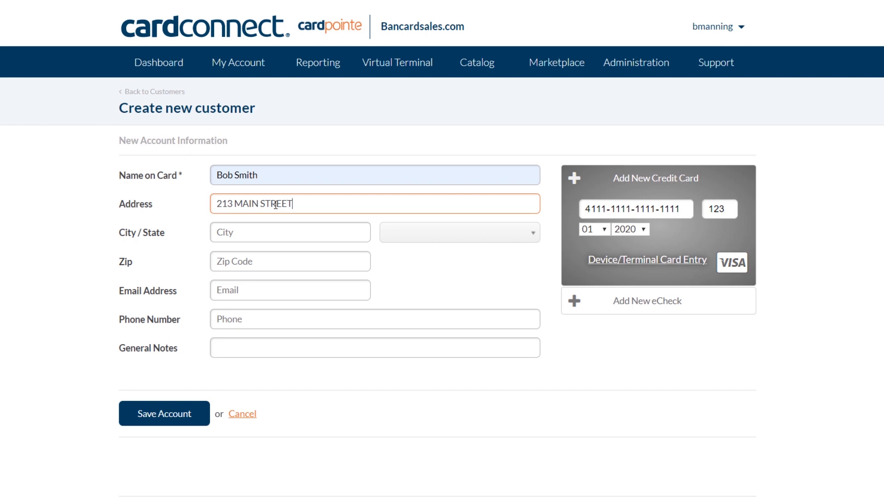
pyautogui.click(317, 62)
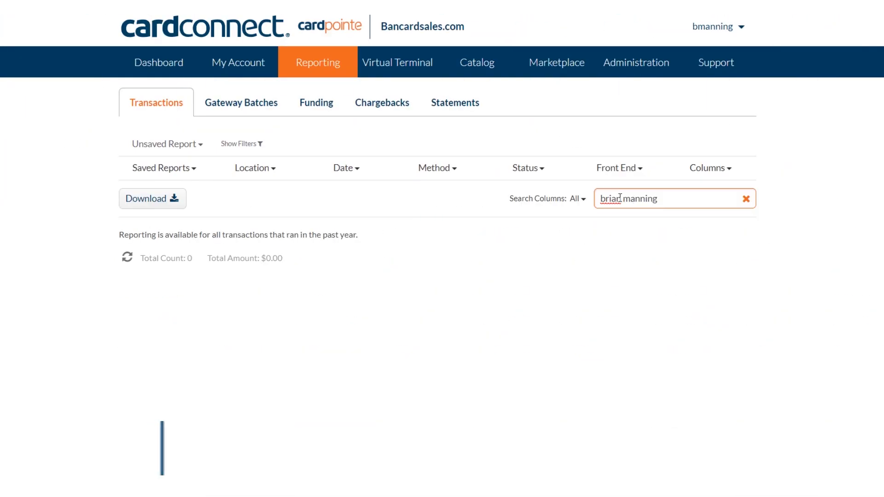
pyautogui.click(345, 168)
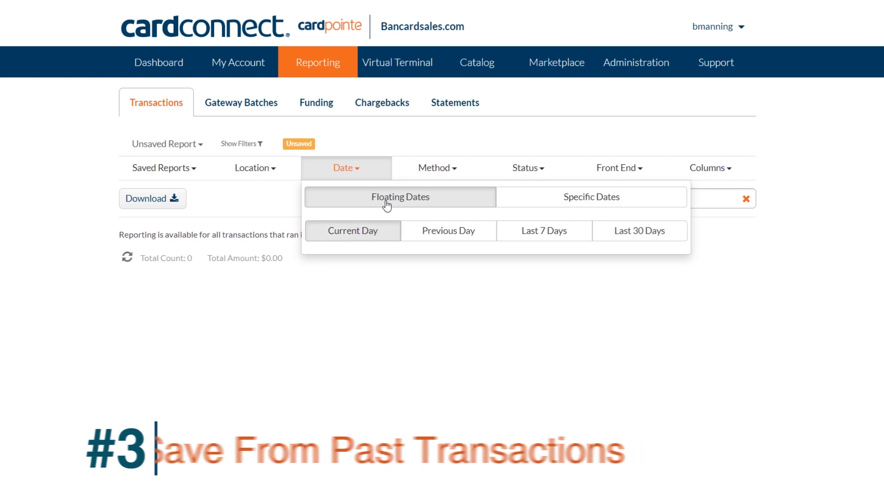
pyautogui.click(591, 197)
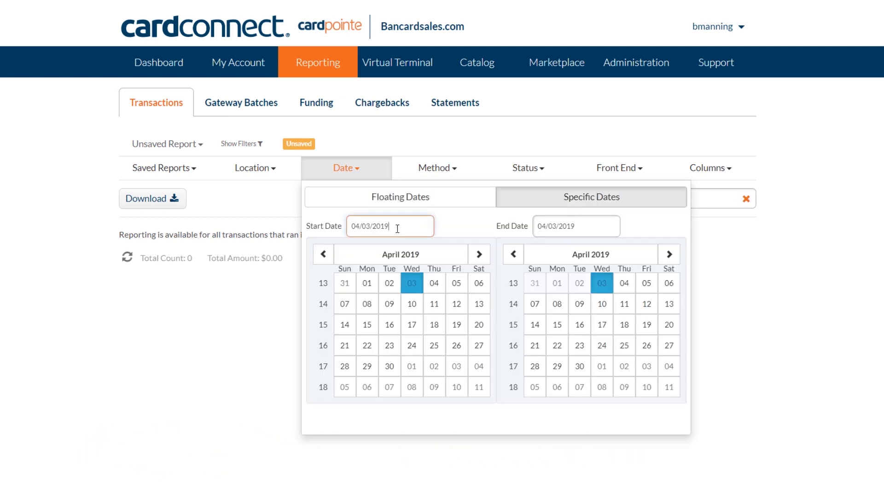
pyautogui.click(323, 254)
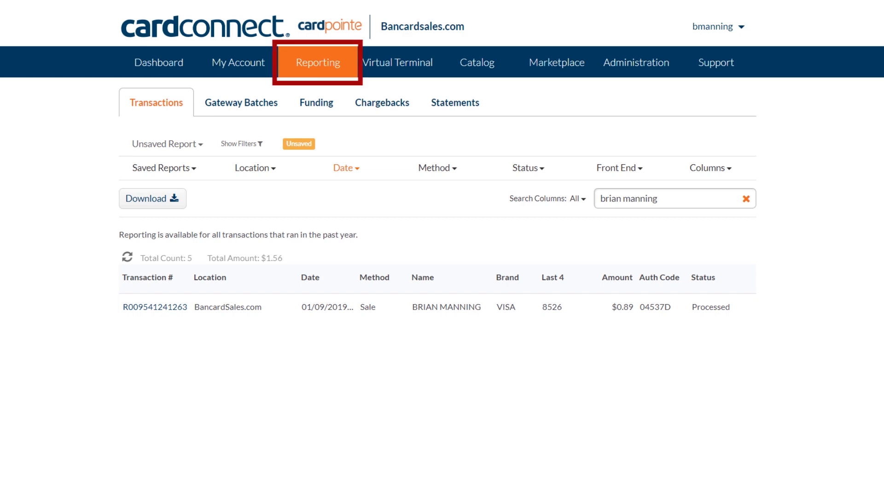
pyautogui.moveTo(102, 309)
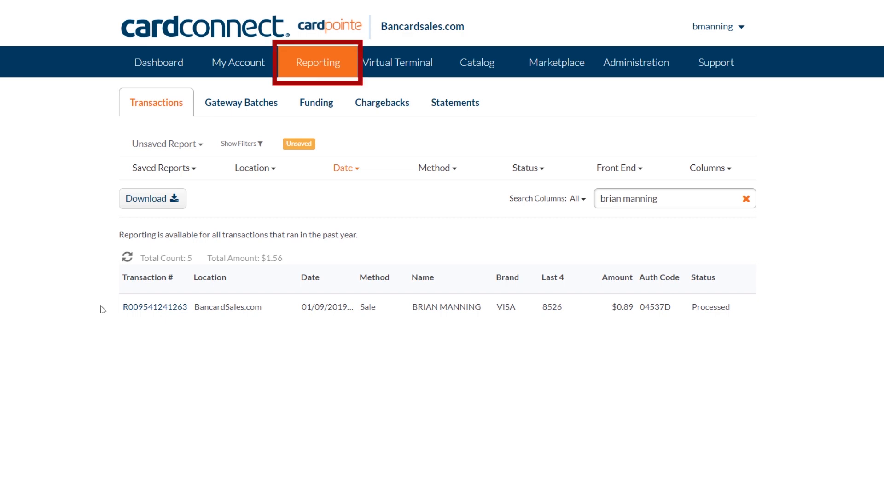
pyautogui.click(155, 307)
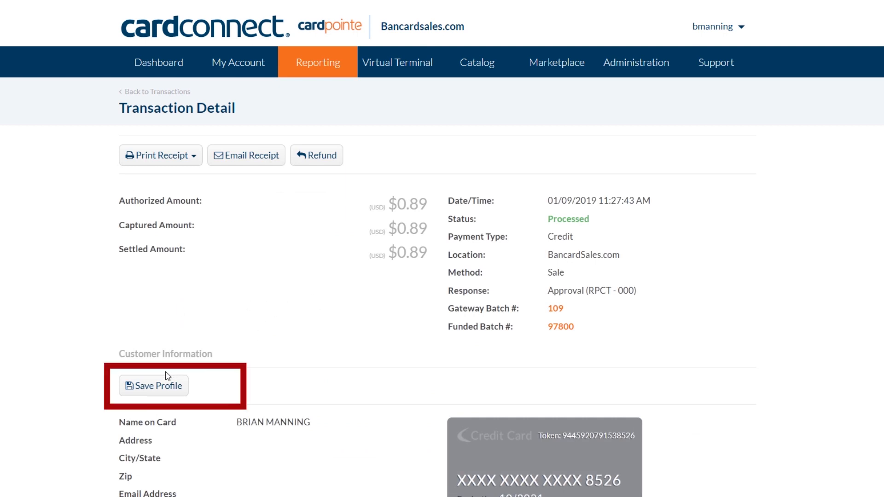
pyautogui.click(154, 386)
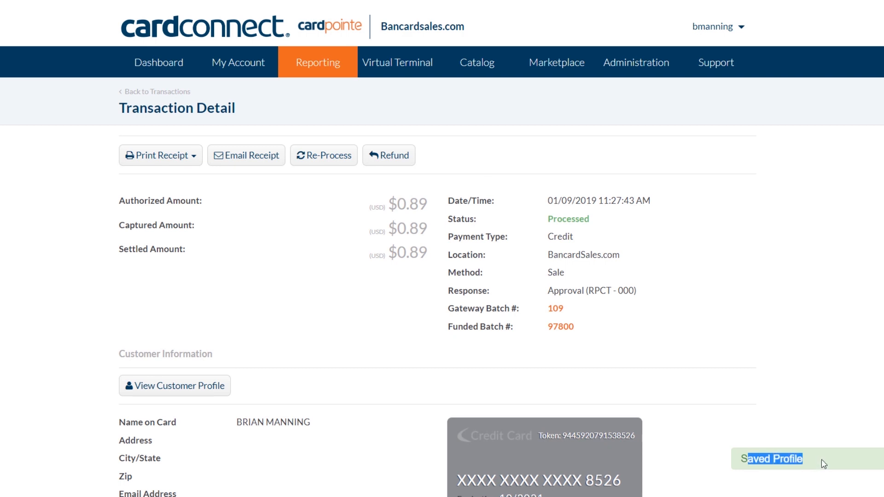
pyautogui.moveTo(646, 389)
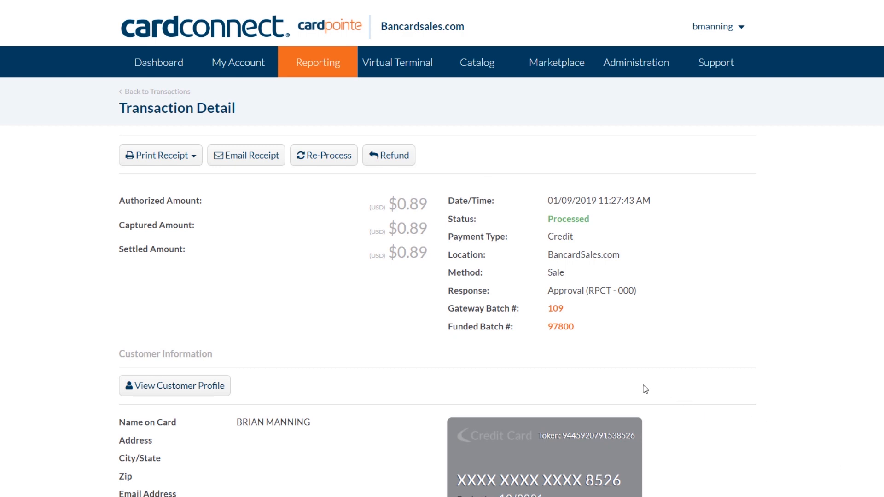
pyautogui.moveTo(258, 163)
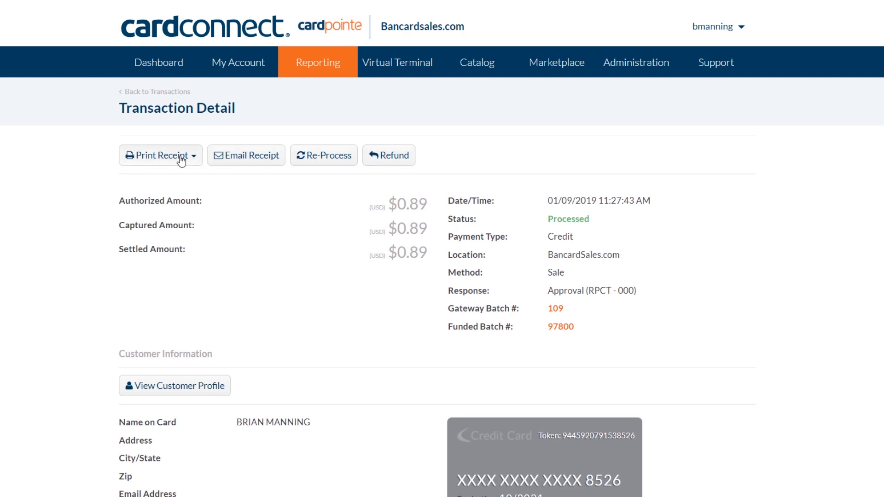
pyautogui.moveTo(161, 96)
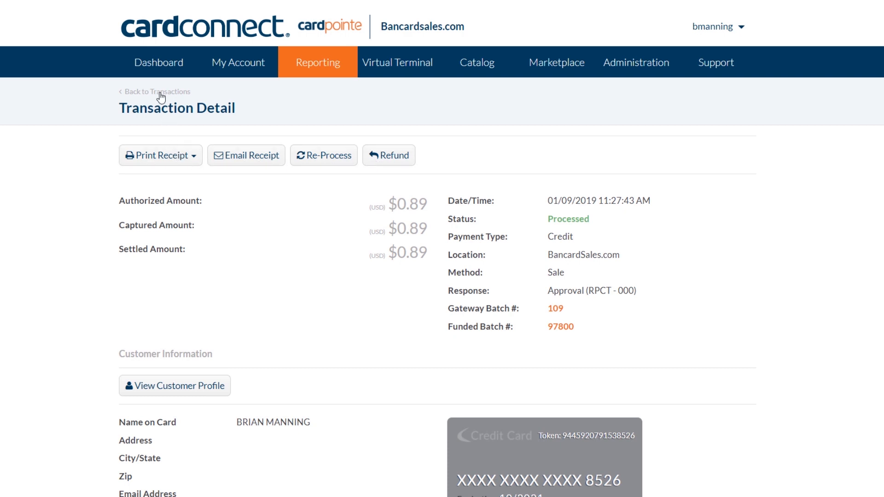
pyautogui.click(158, 91)
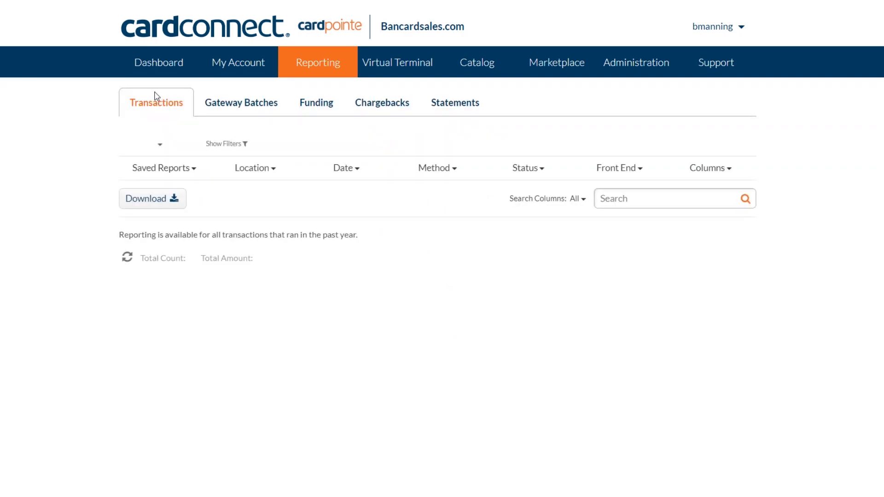
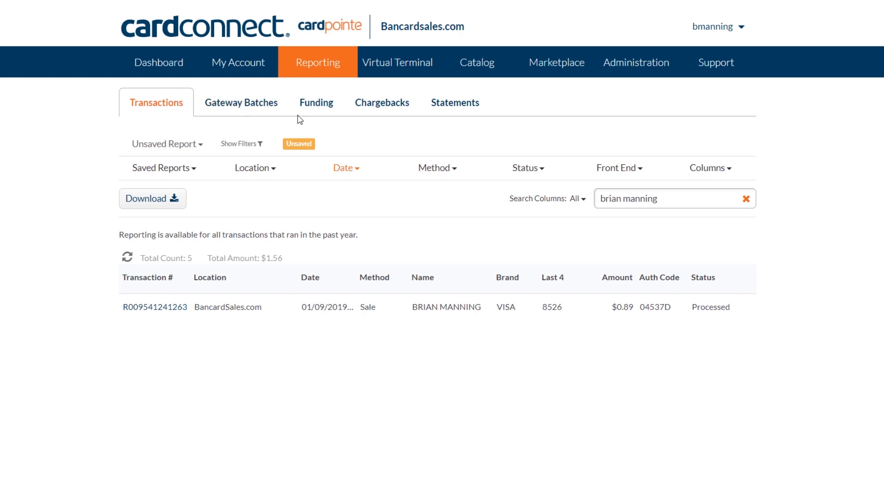
pyautogui.moveTo(397, 62)
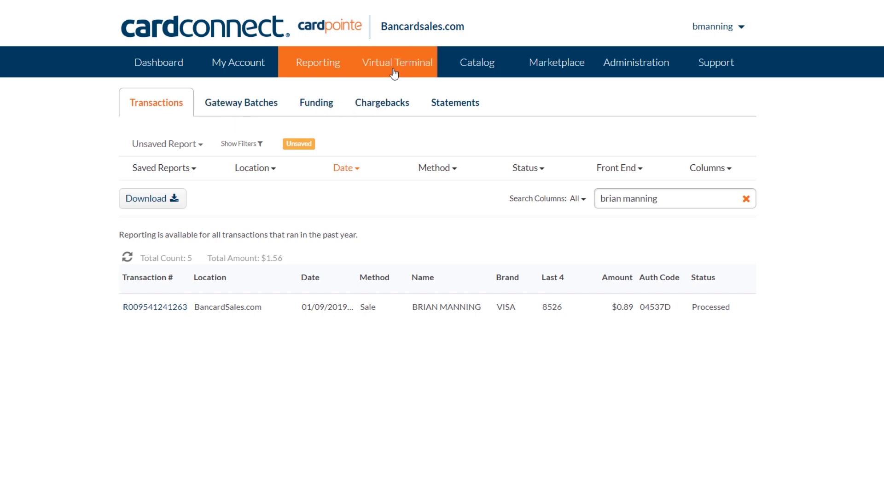
pyautogui.click(397, 62)
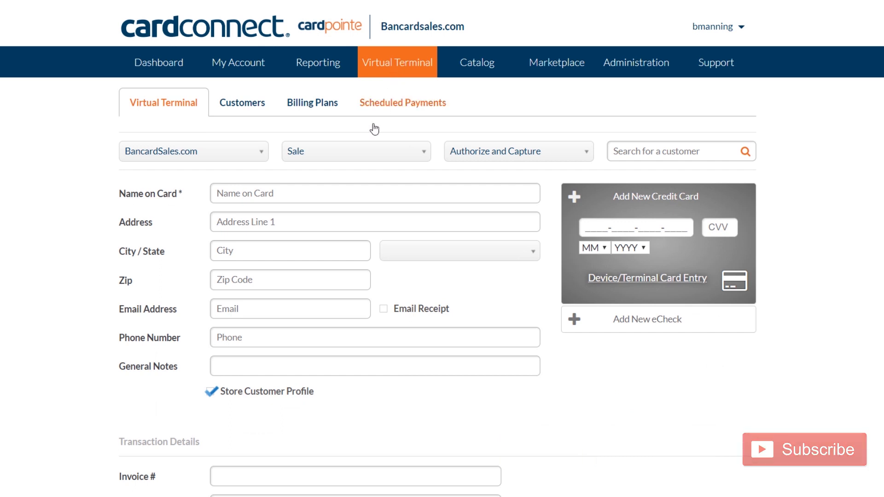
pyautogui.scroll(-3)
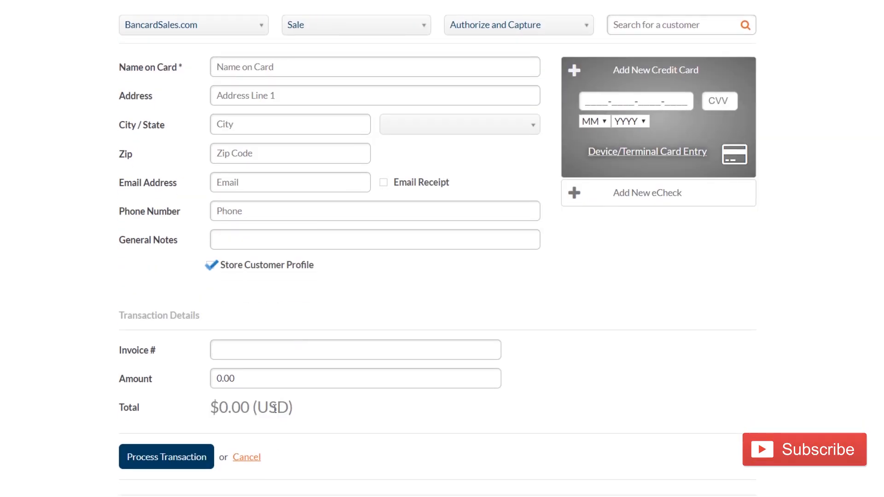
pyautogui.scroll(3)
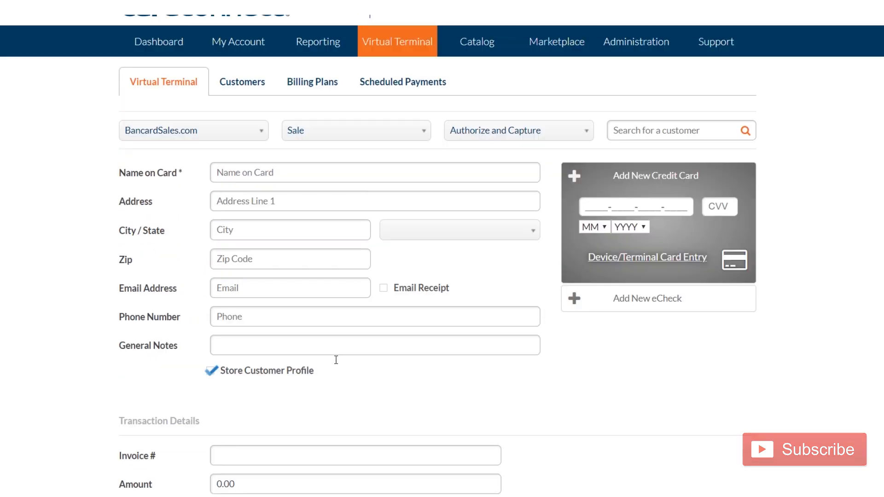
pyautogui.scroll(3)
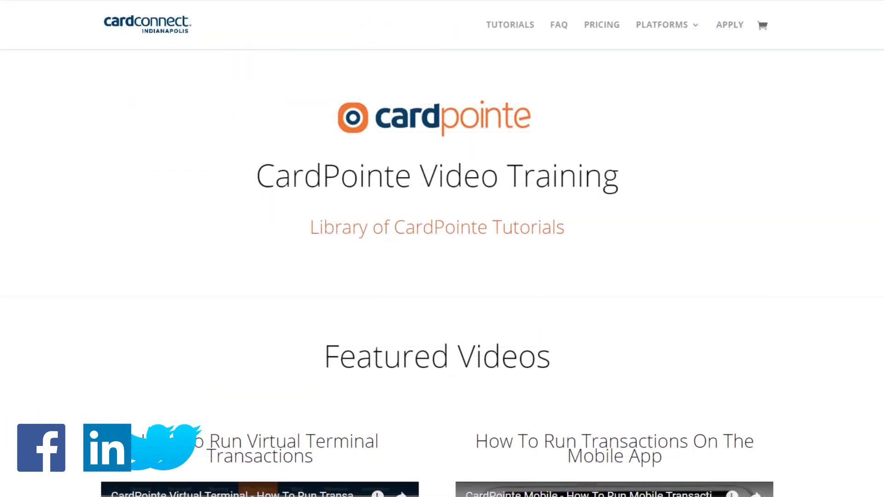
# Scroll the CardPointe Video Training page past Featured and Virtual Terminal videos to the CardPointe Mobile section
pyautogui.scroll(-3)
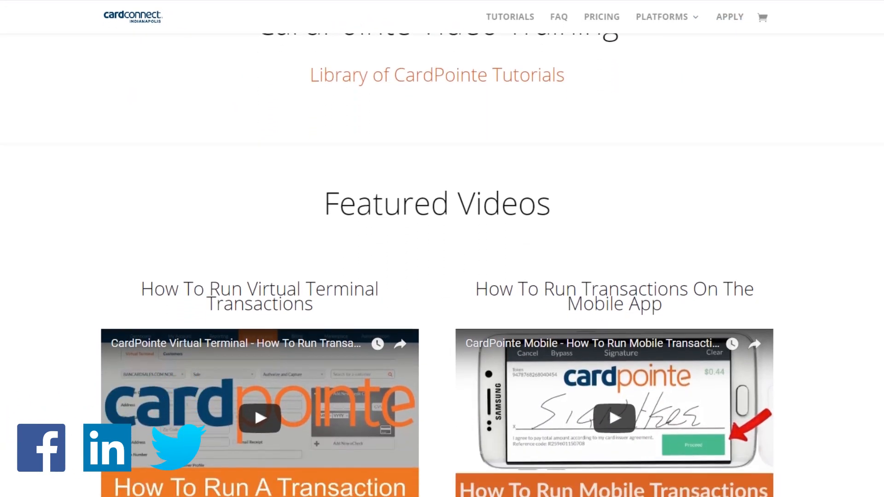
pyautogui.scroll(-3)
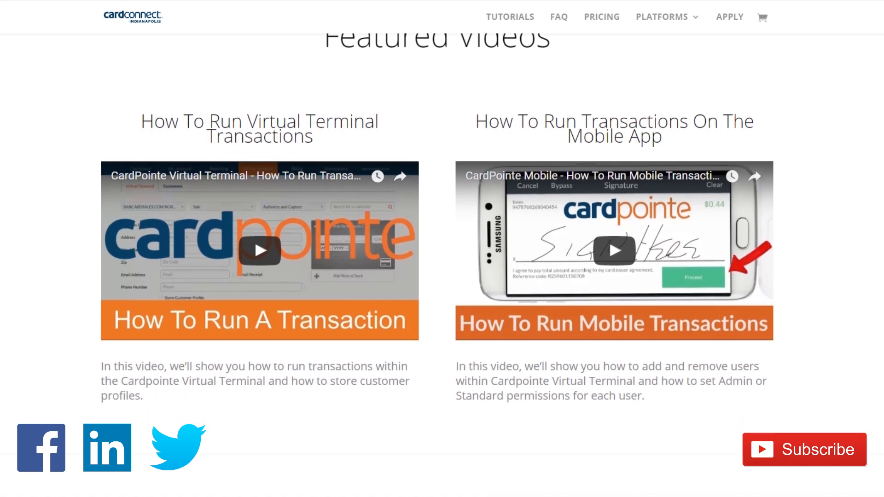
pyautogui.scroll(-3)
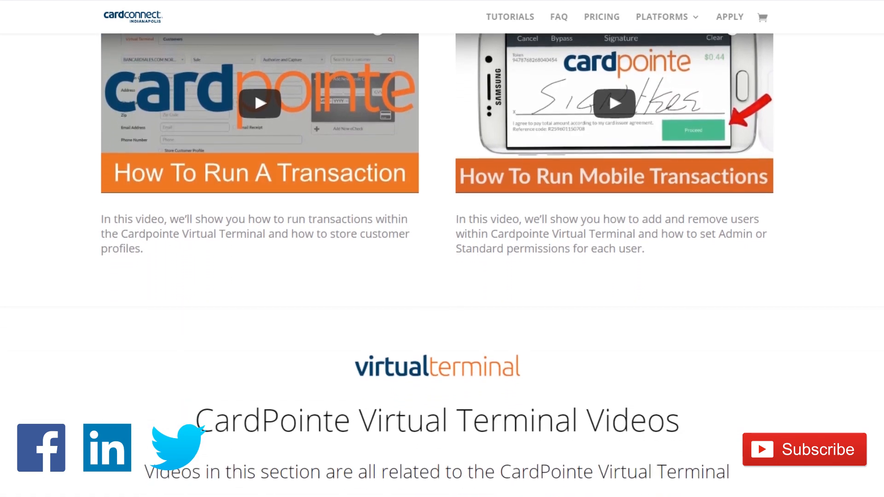
pyautogui.scroll(-3)
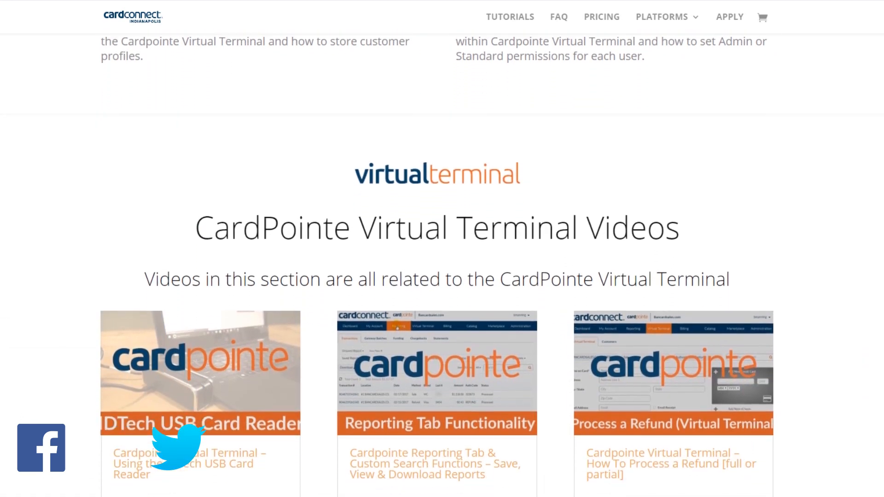
pyautogui.scroll(-3)
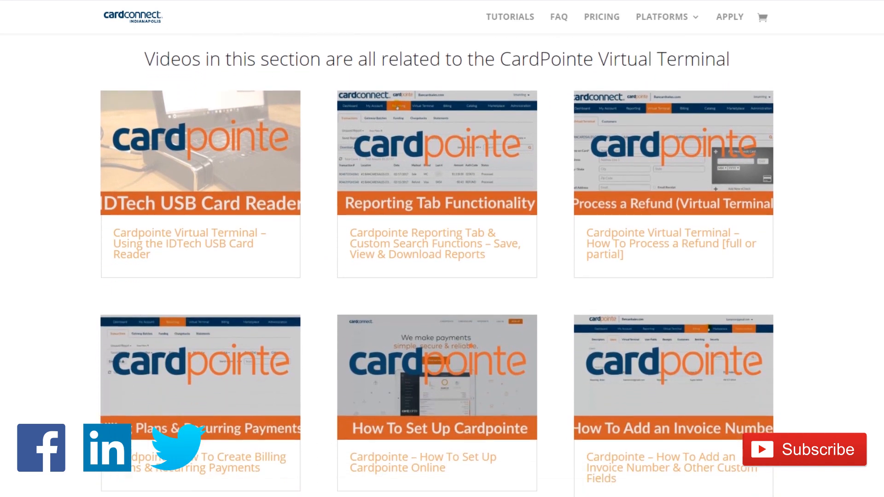
pyautogui.scroll(-3)
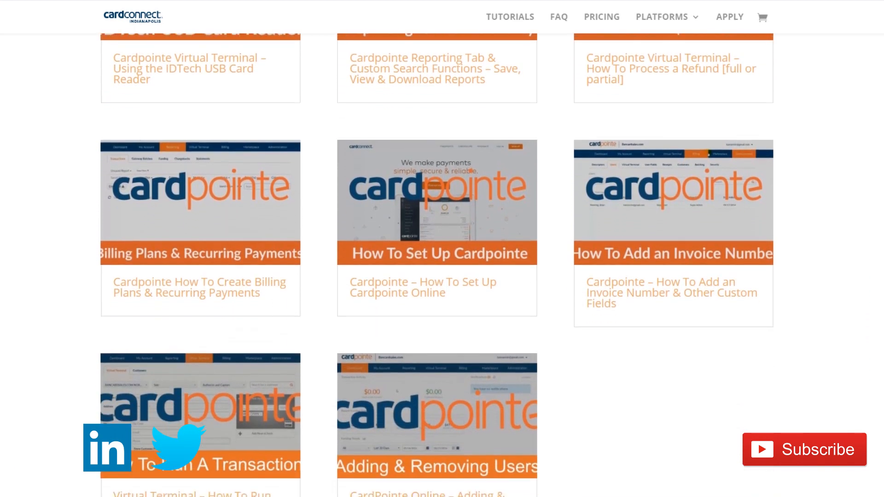
pyautogui.scroll(-3)
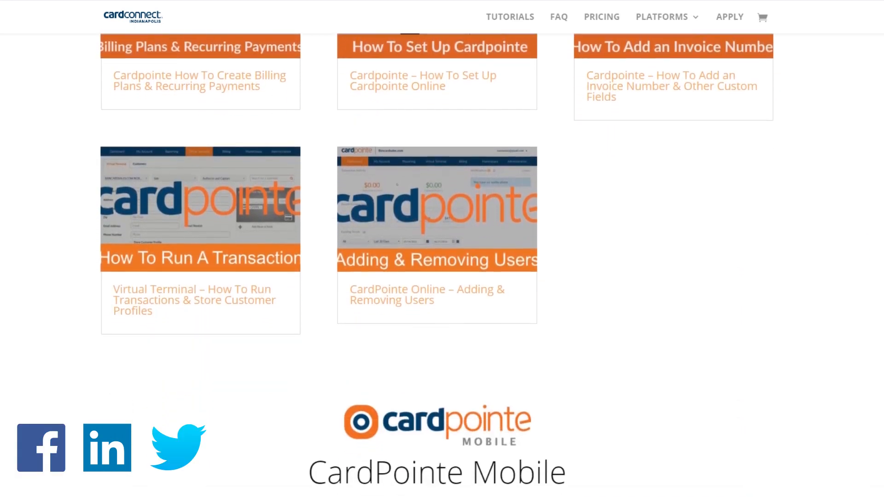
pyautogui.scroll(-3)
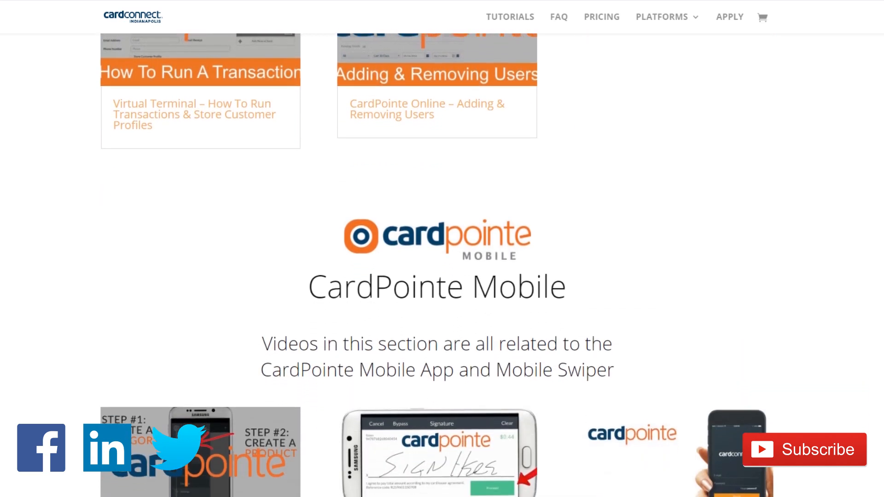
pyautogui.scroll(-3)
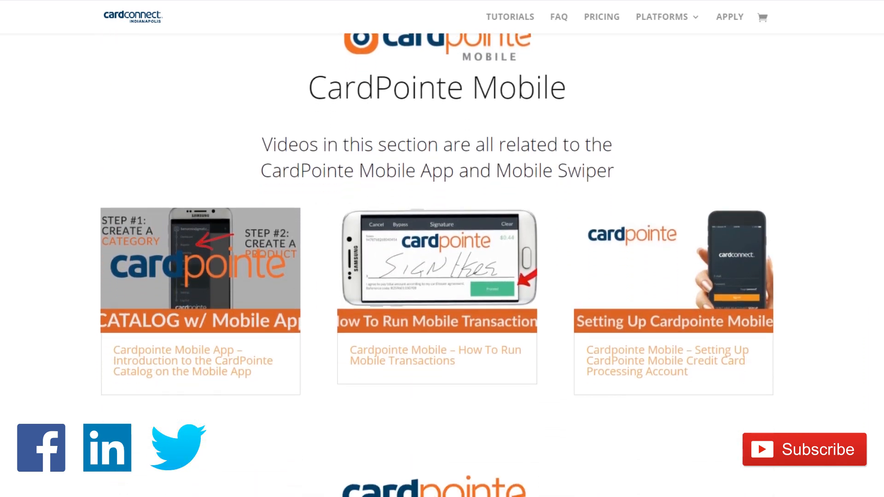